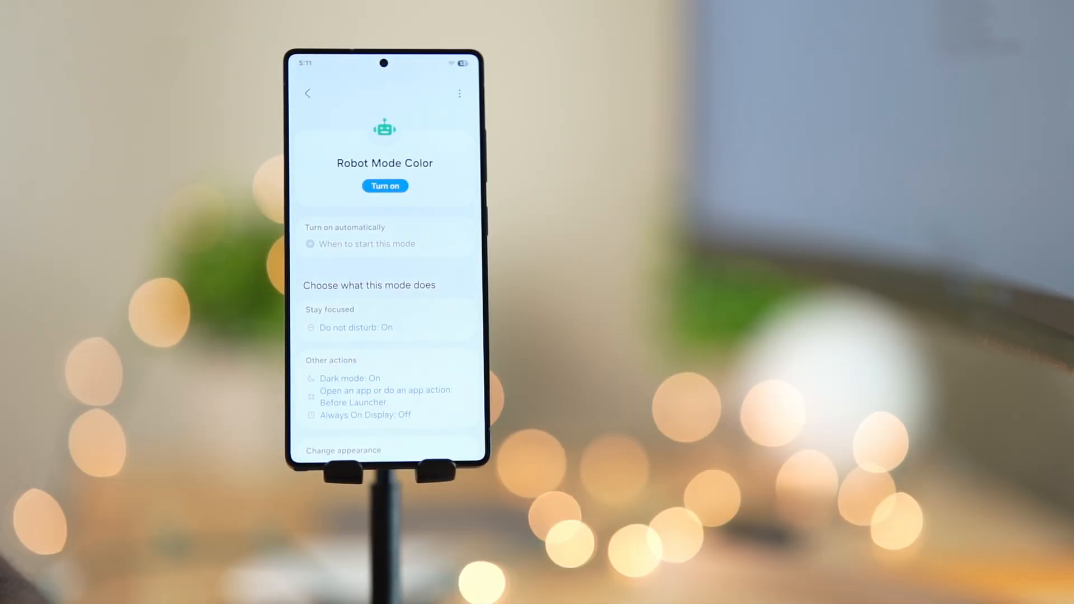
Return from the Robot Mode Color page to the Modes list
left_click(307, 93)
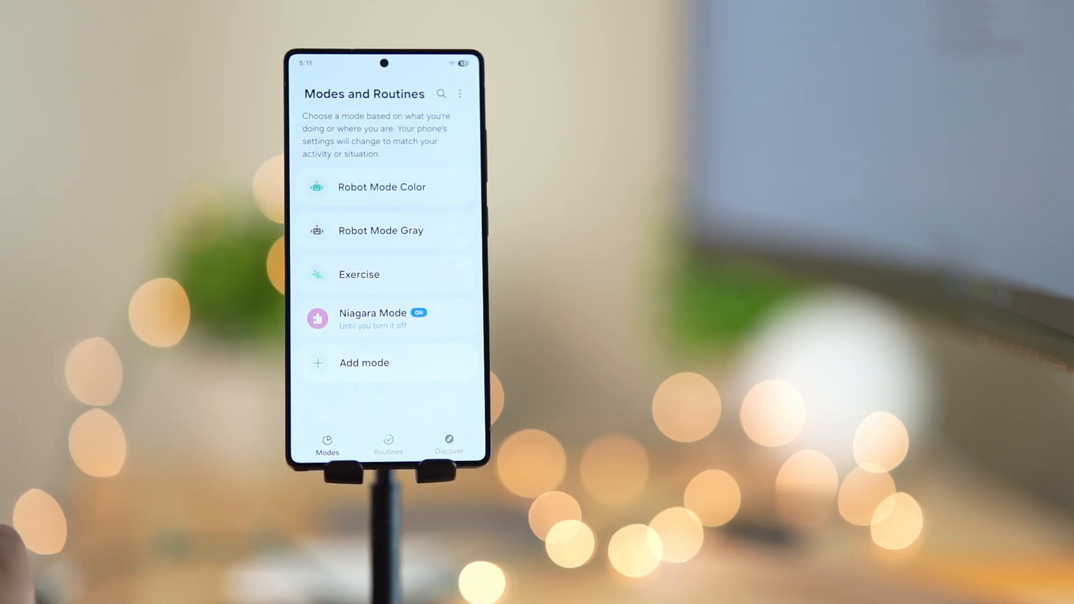